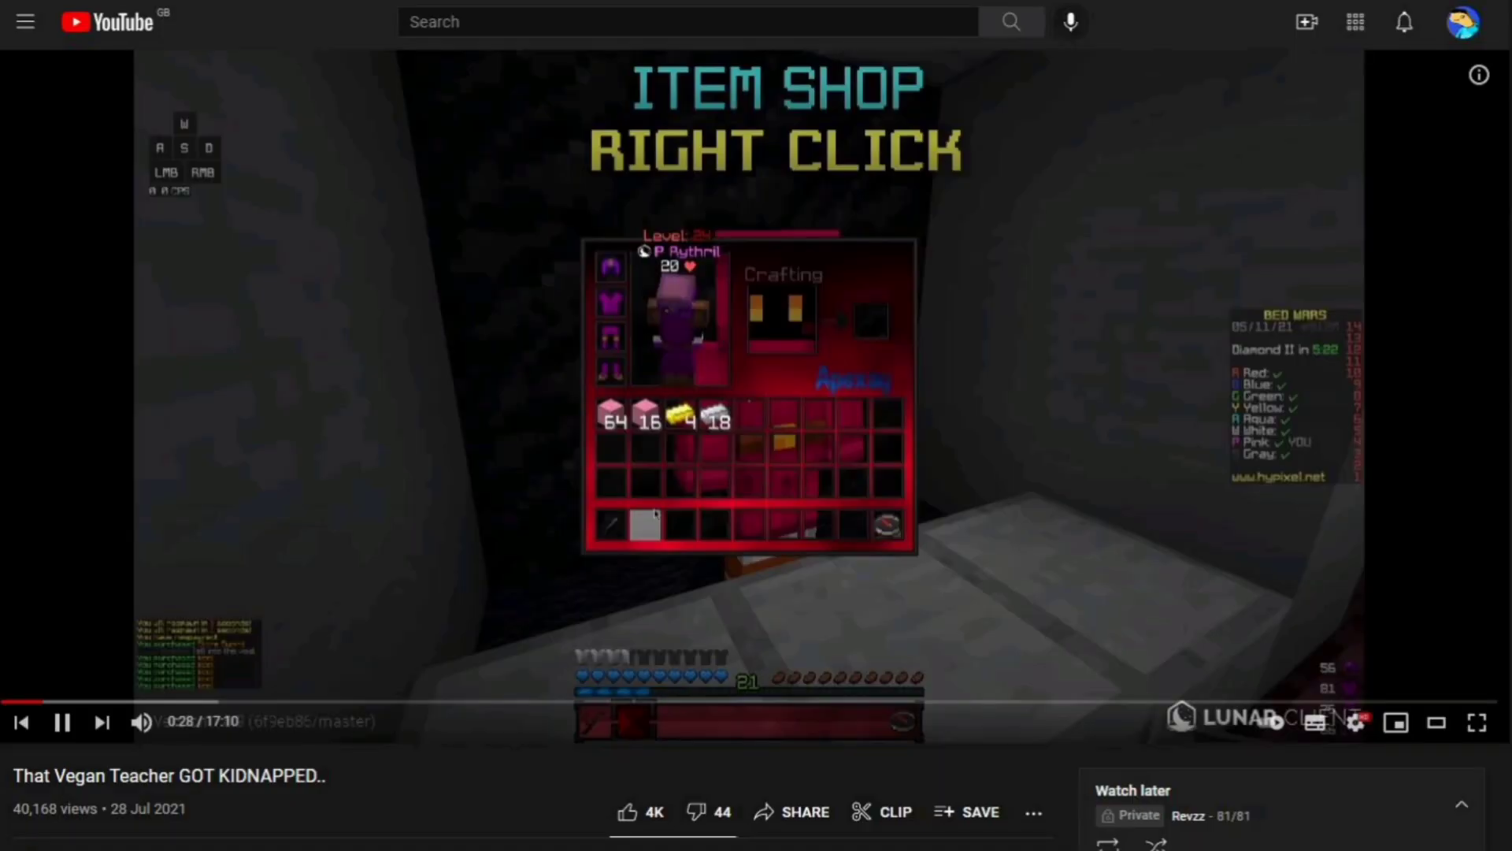
Step: Scroll the channel's Videos tab down past the vegan-teacher thumbnails to three-week-old uploads
click(1477, 721)
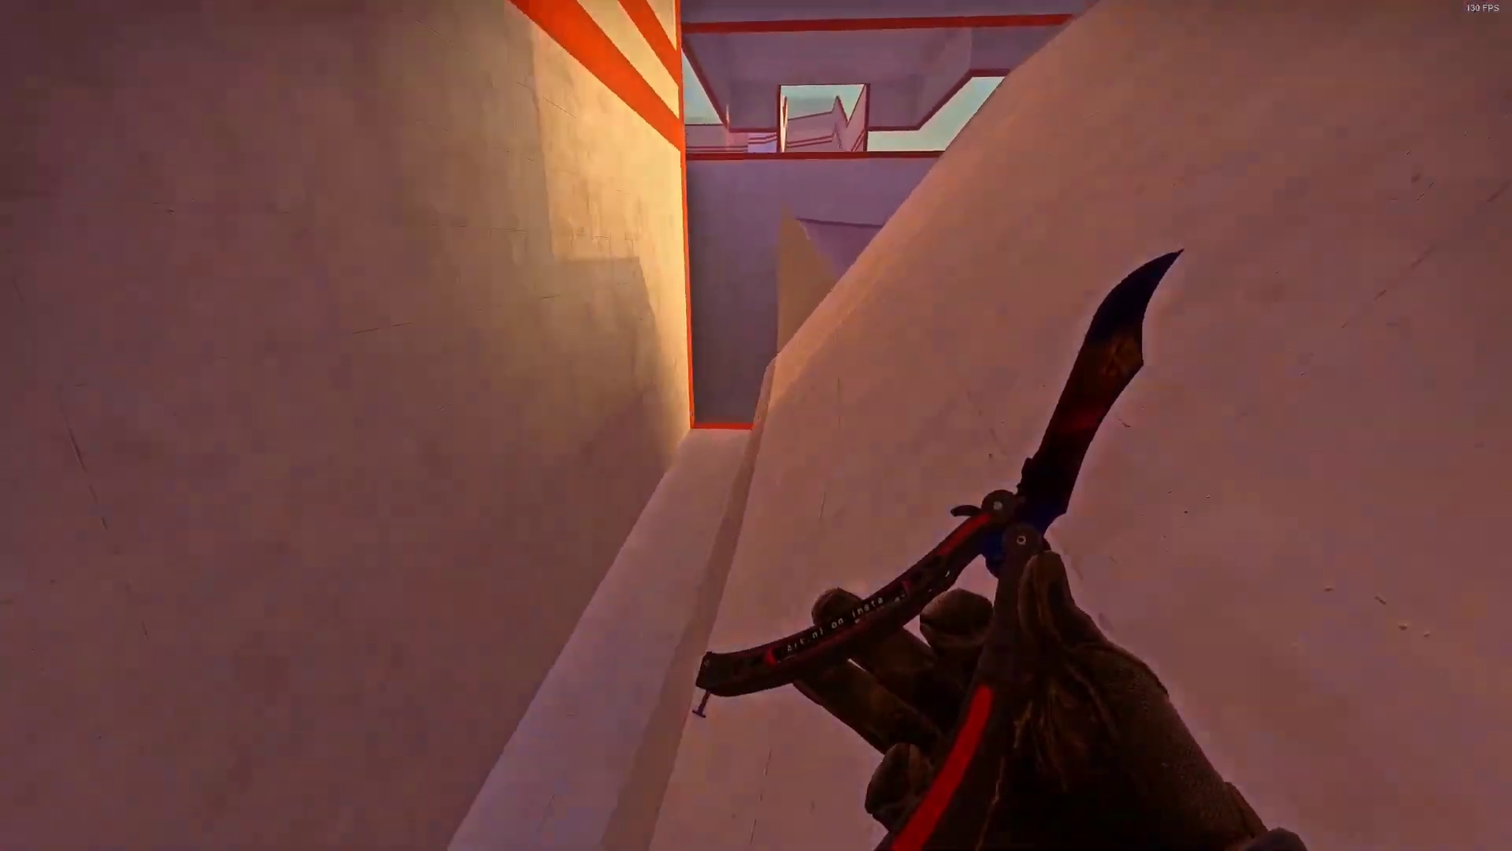
mouse_move(756, 425)
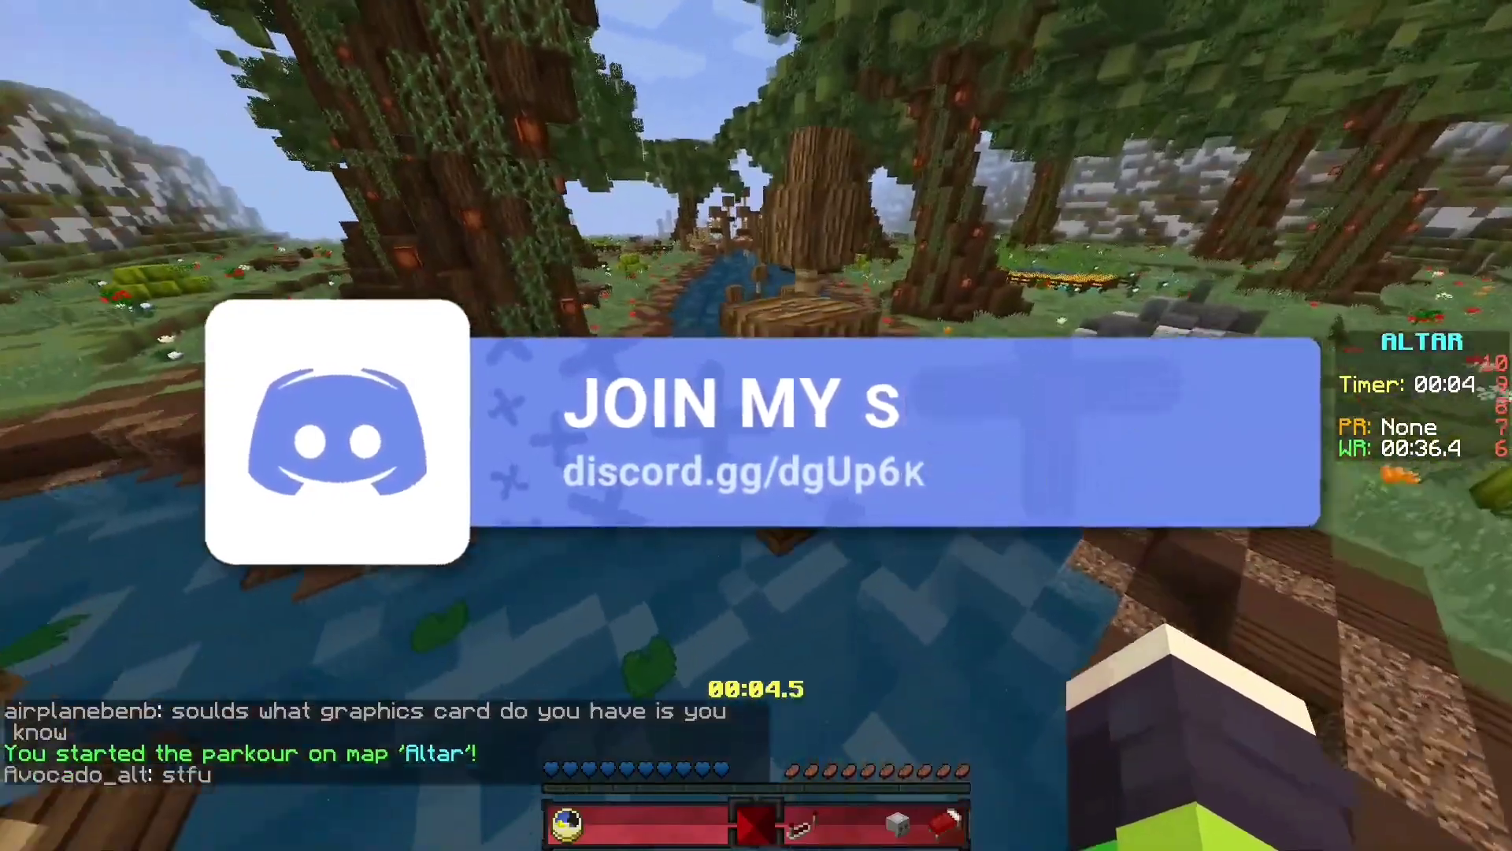
mouse_move(756, 426)
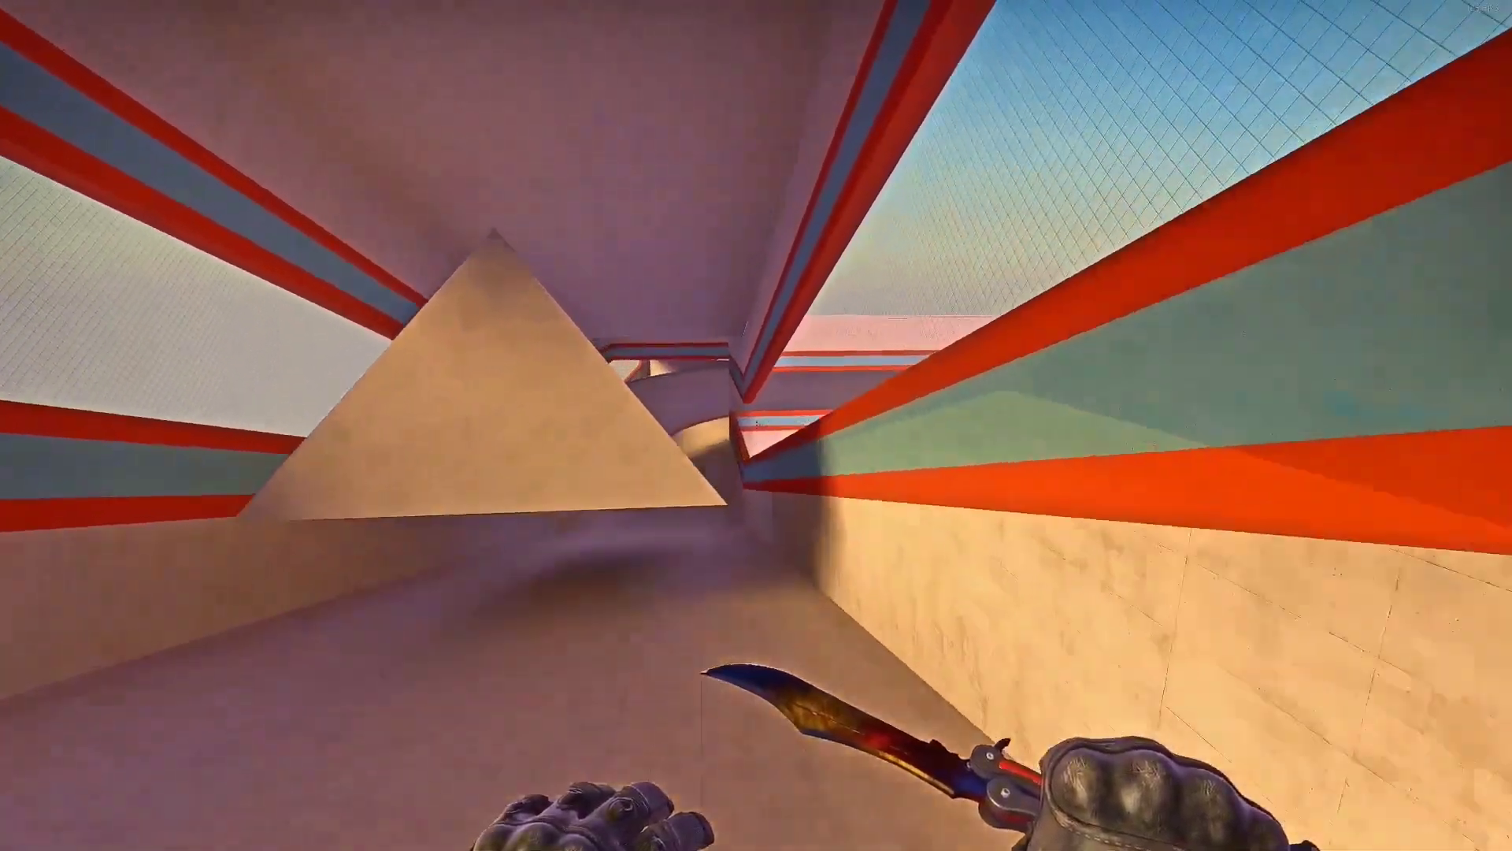
mouse_move(756, 425)
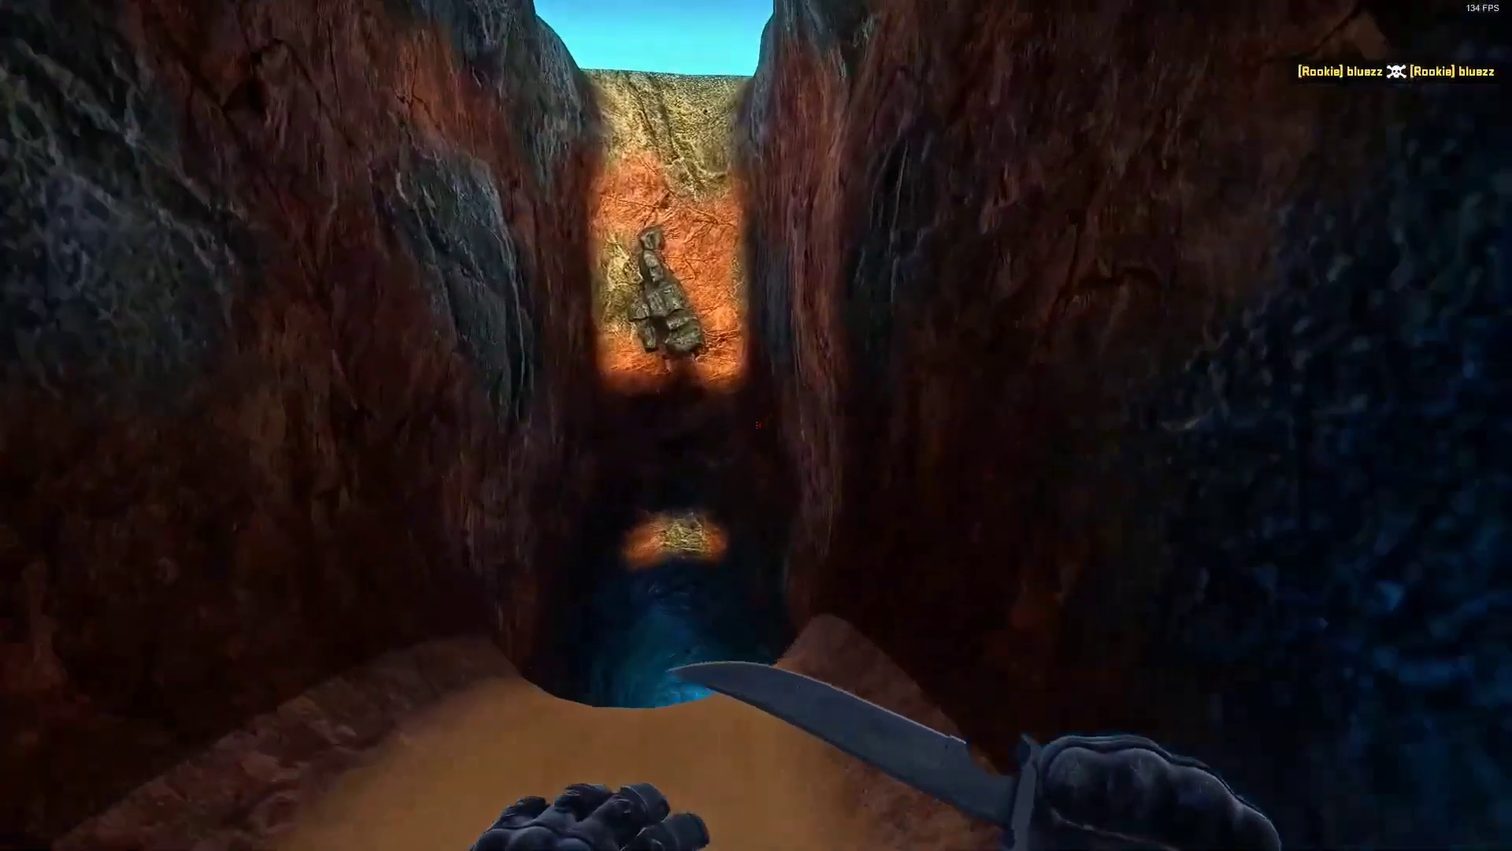
mouse_move(756, 425)
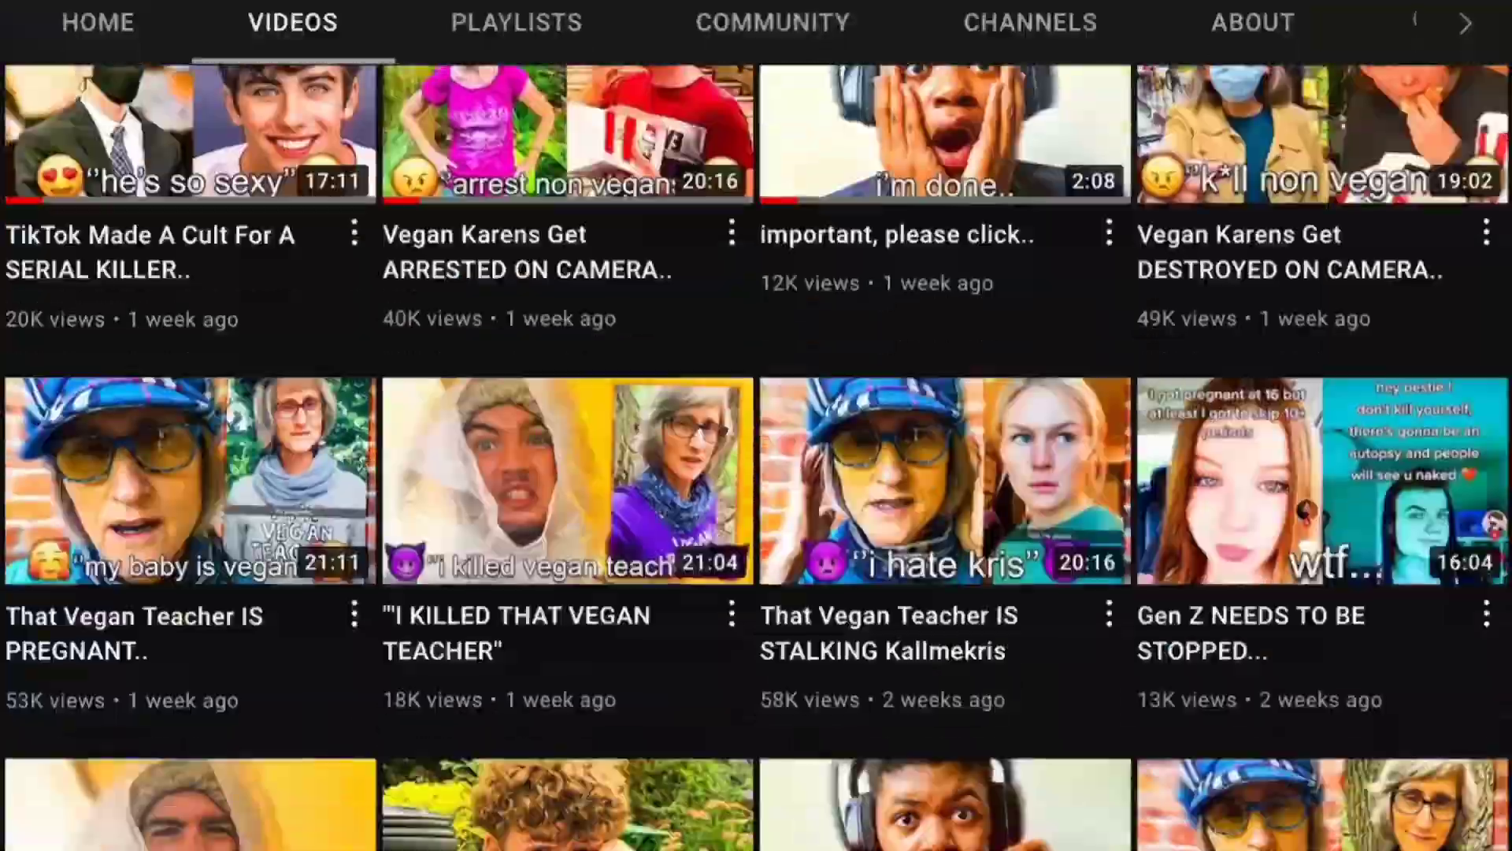
scroll(down, 3)
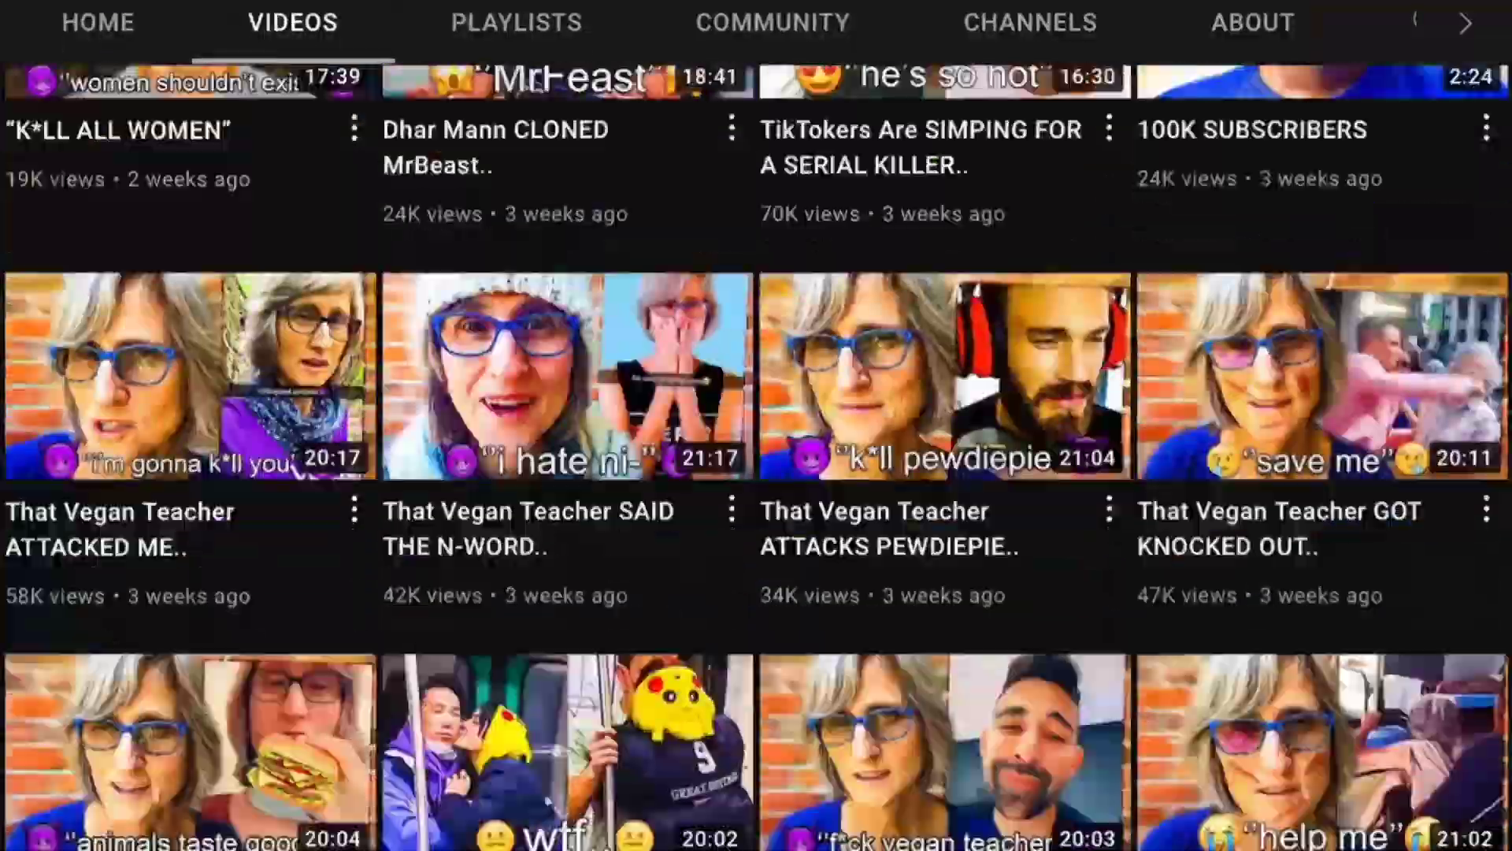